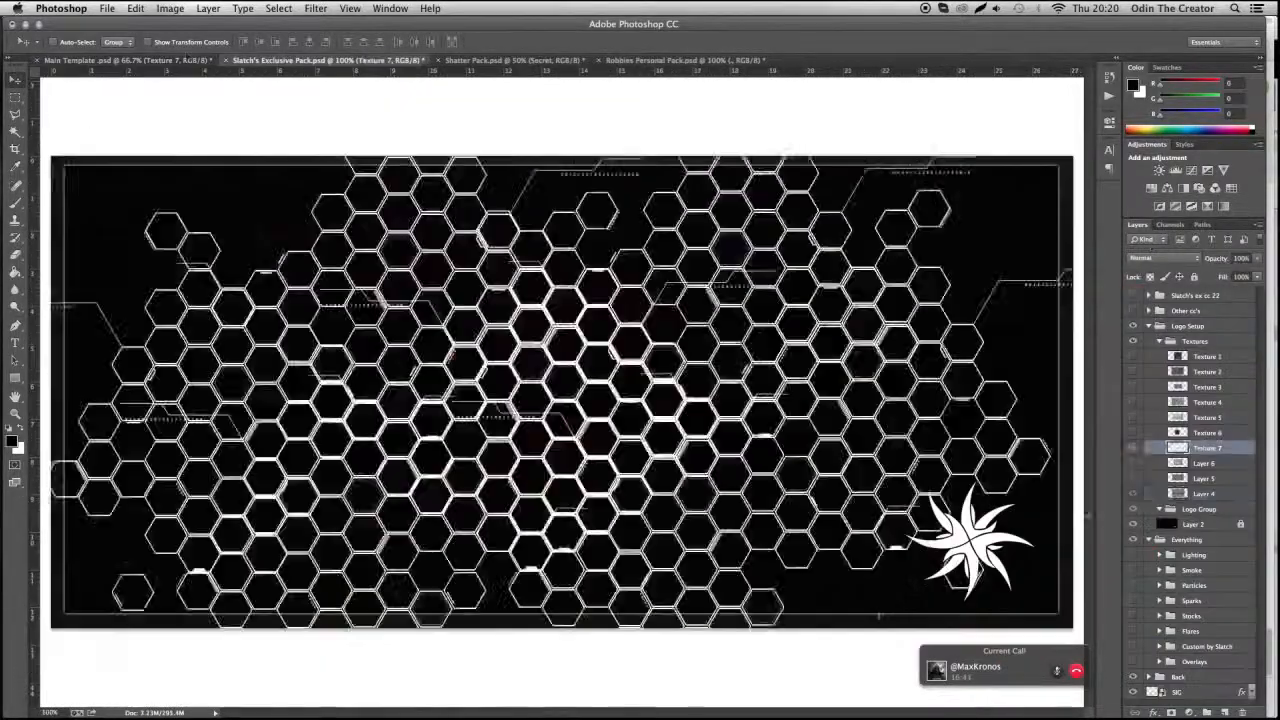
- Switch to the Main Template.psd document showing the ODIN logo over the stone render
left_click(105, 66)
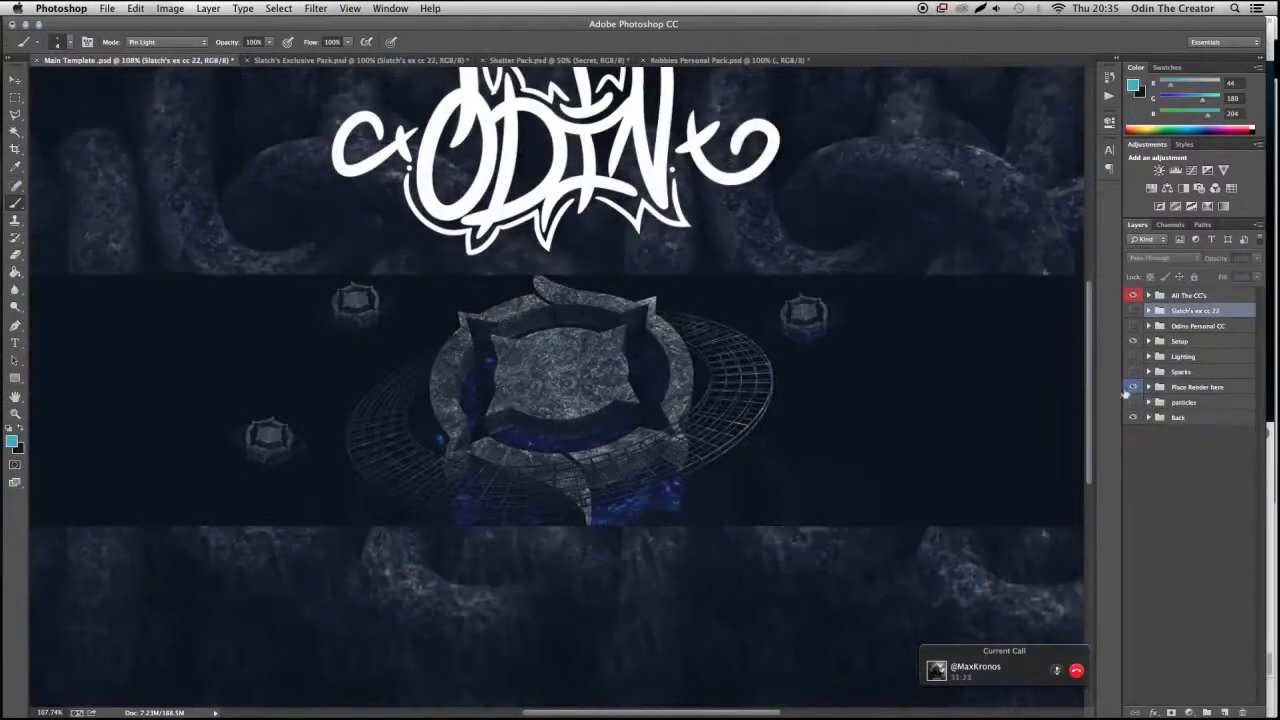
- Darken the render band on Layer 22 and set the foreground colour to white (#ffffff)
left_click(503, 60)
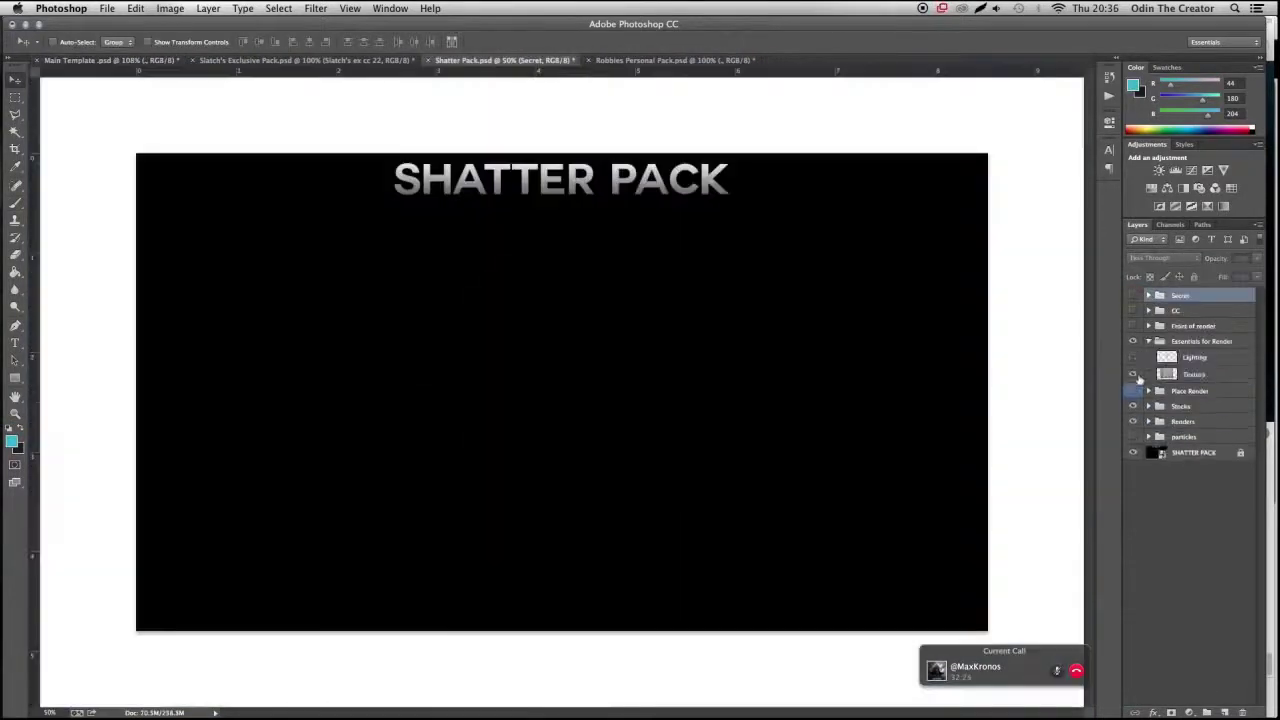
left_click(100, 76)
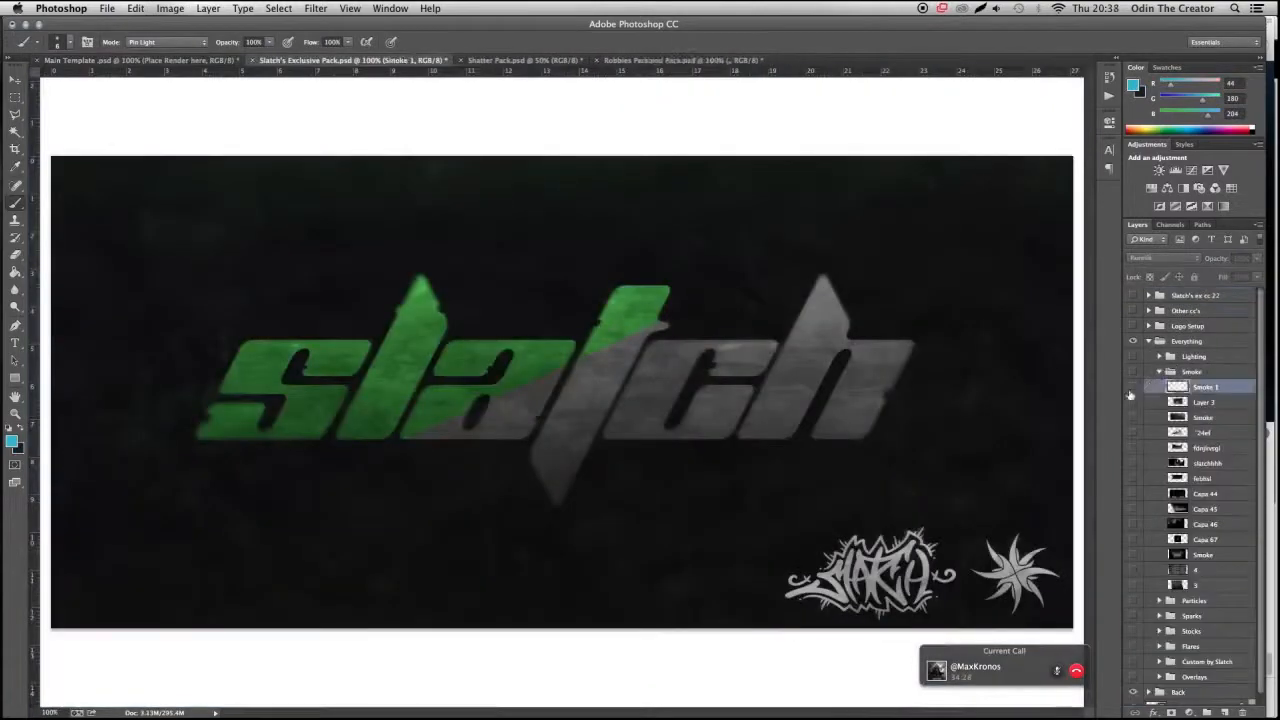
left_click(120, 72)
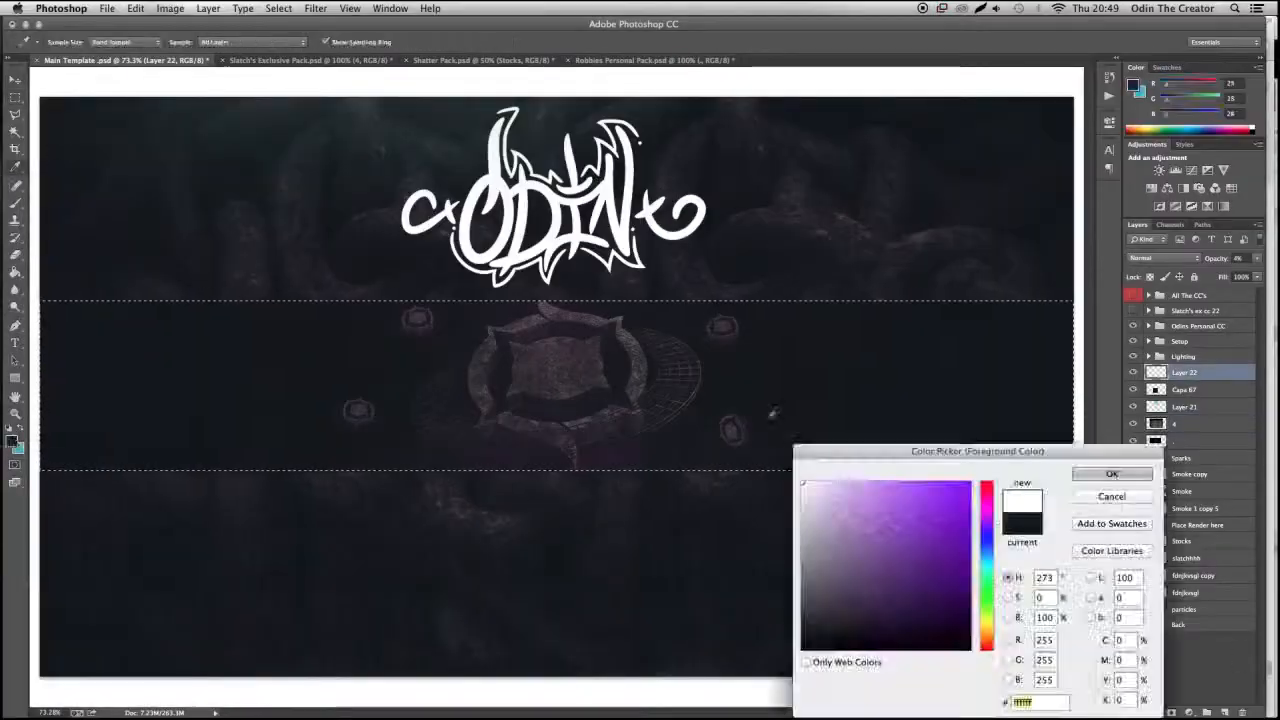
- Paint purple Screen-mode light with flare and lighting stock beneath the stone emblem
left_click(1111, 473)
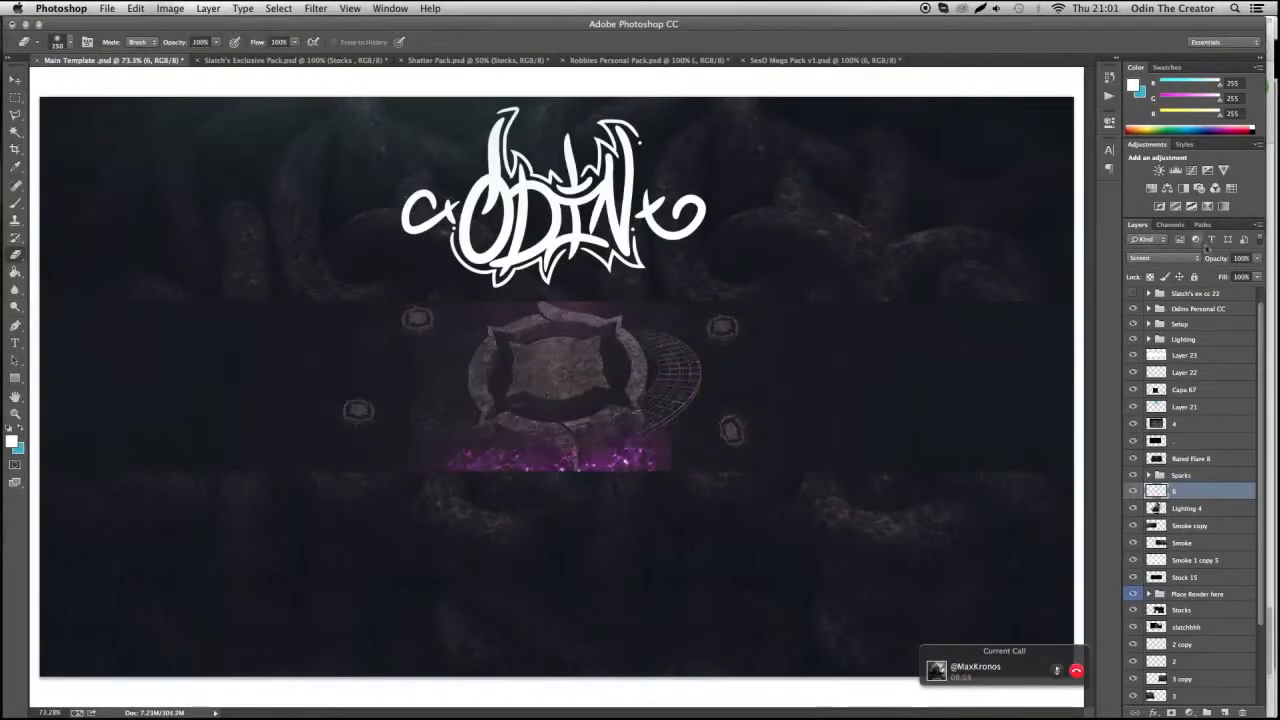
- Flatten to a new image, add Curves and a 25% purple Photo Filter, then merge
left_click(800, 60)
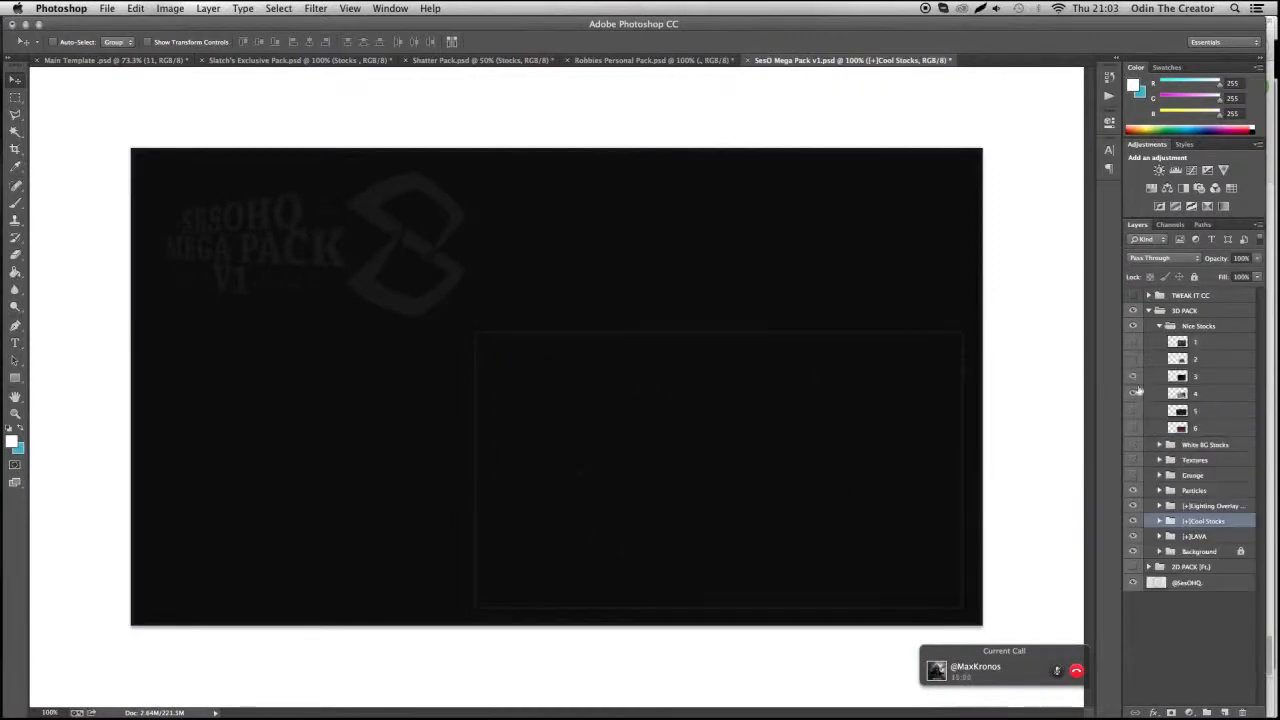
left_click(644, 60)
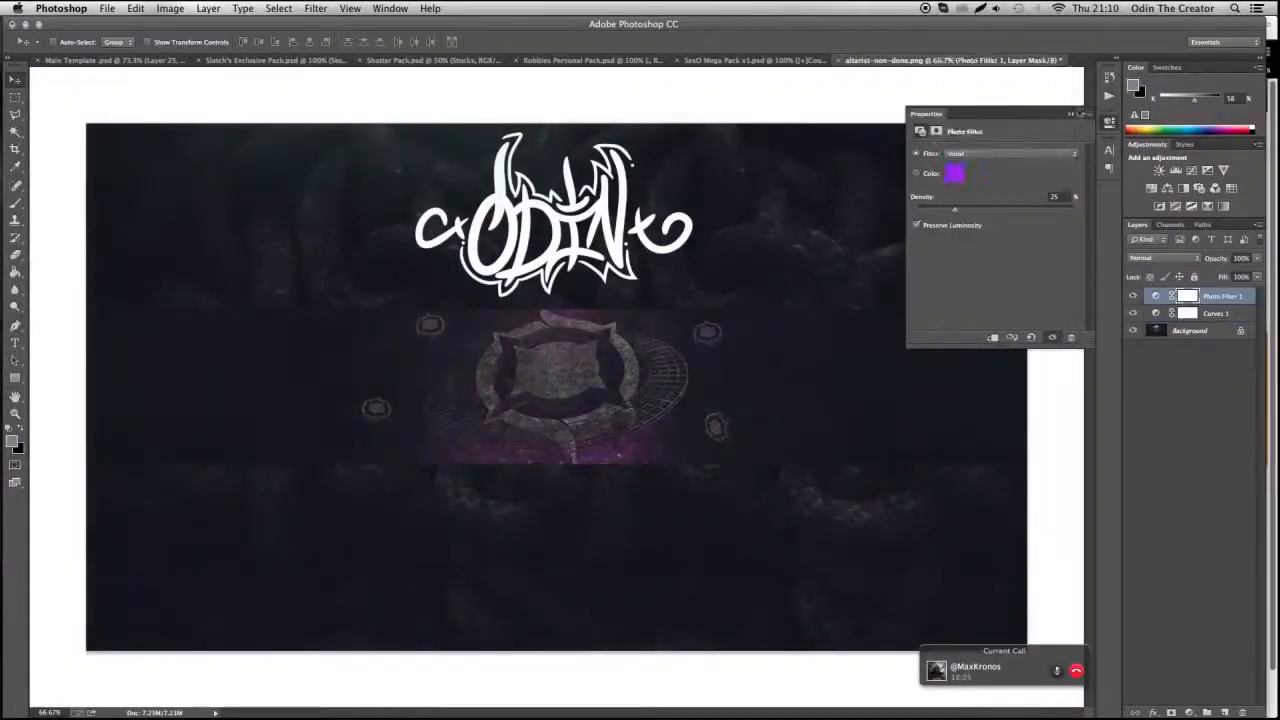
left_click(316, 8)
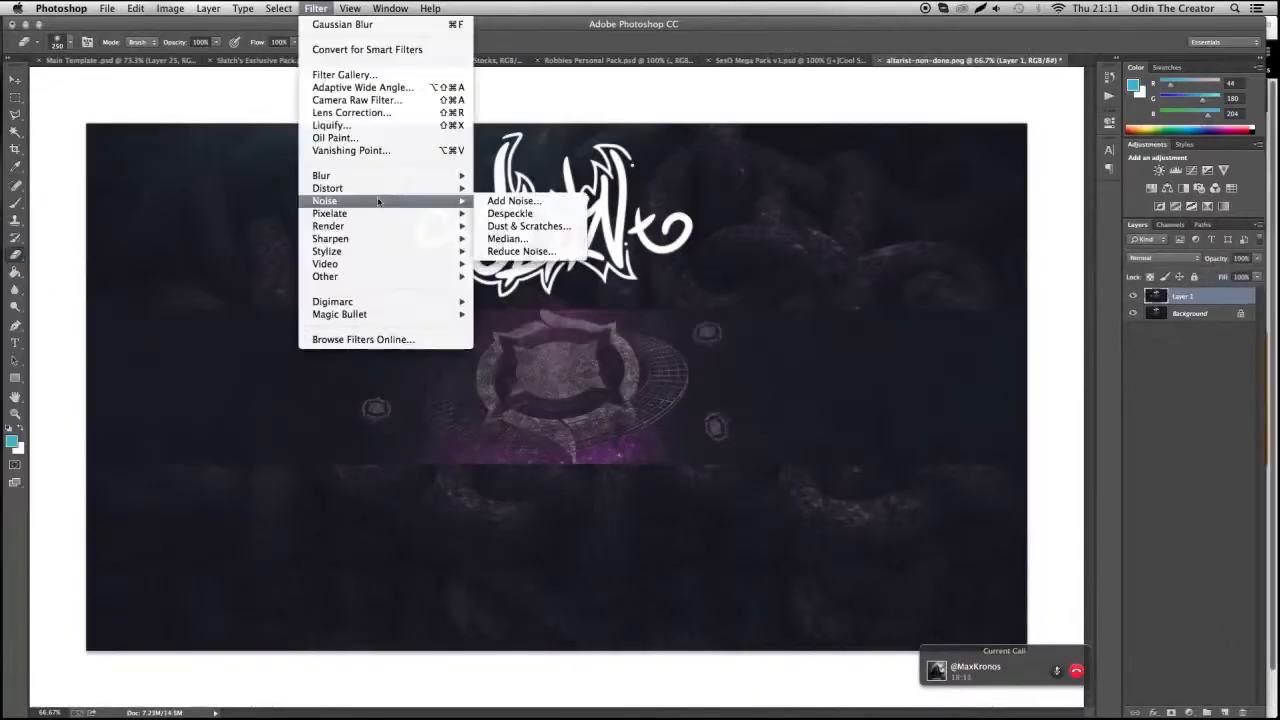